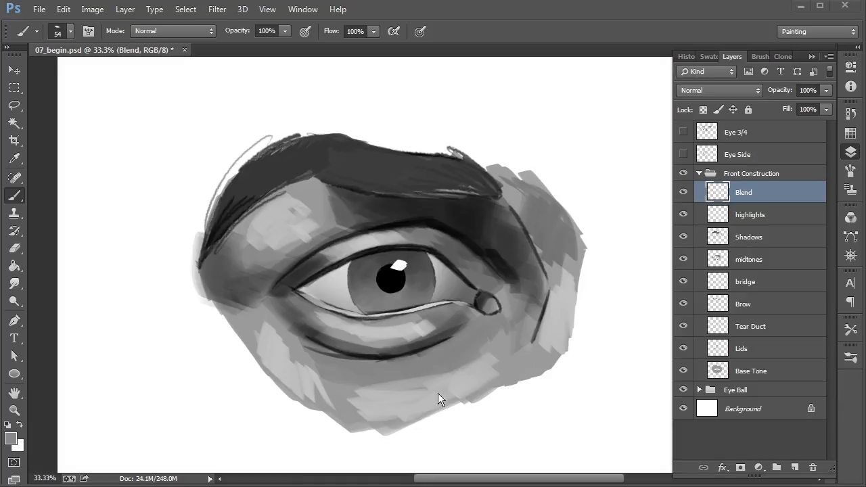
mouse_move(440, 384)
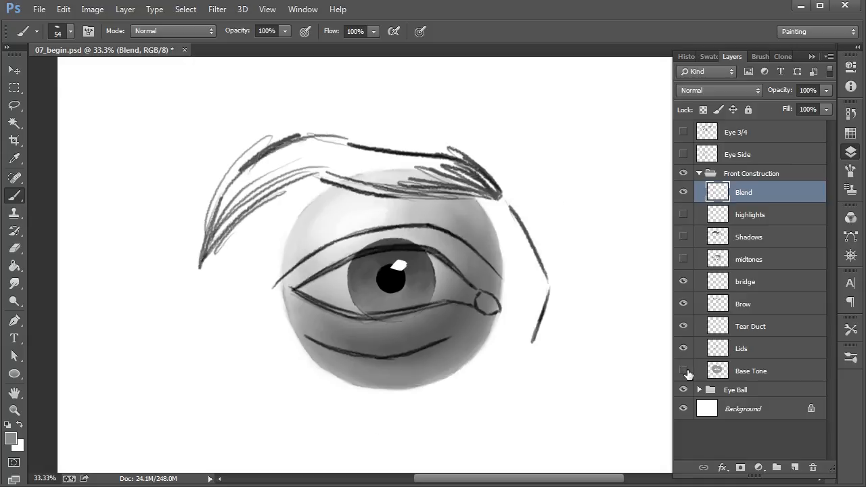
Toggle the Base Tone and shading layers back on, restoring the full shaded eye
left_click(683, 370)
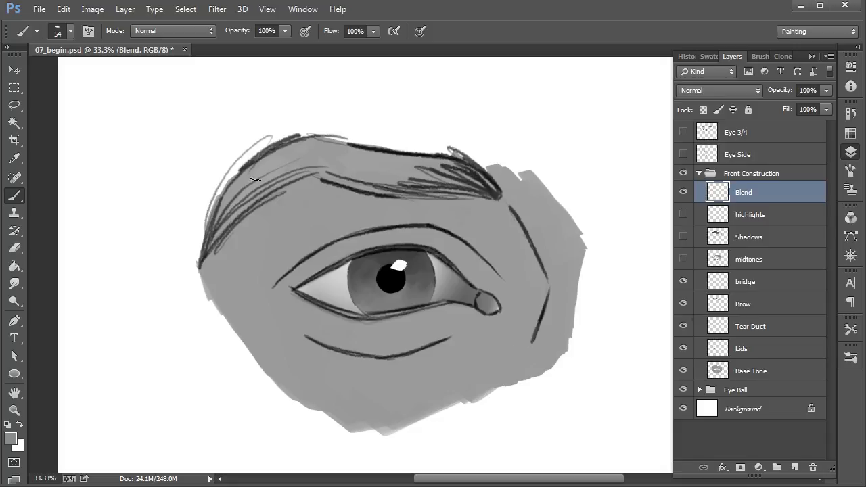
left_click(683, 259)
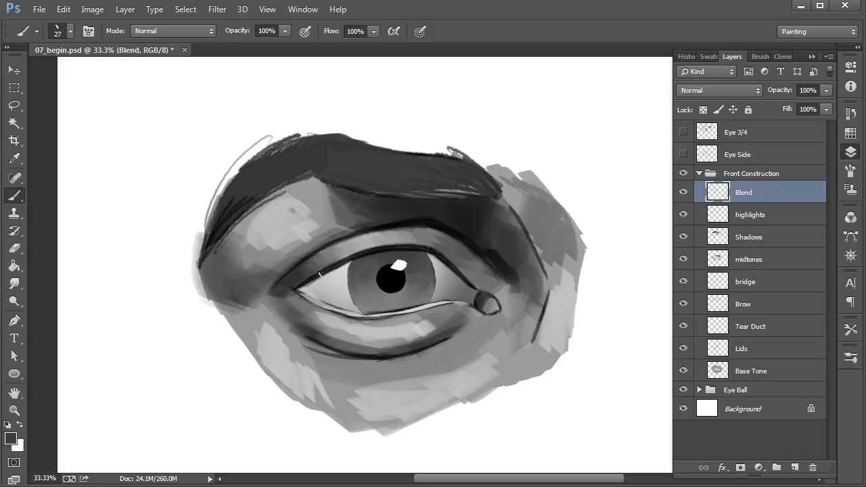
Darken the upper-lid crease shadow with a brush stroke on the Blend layer
left_click_drag(313, 274, 411, 248)
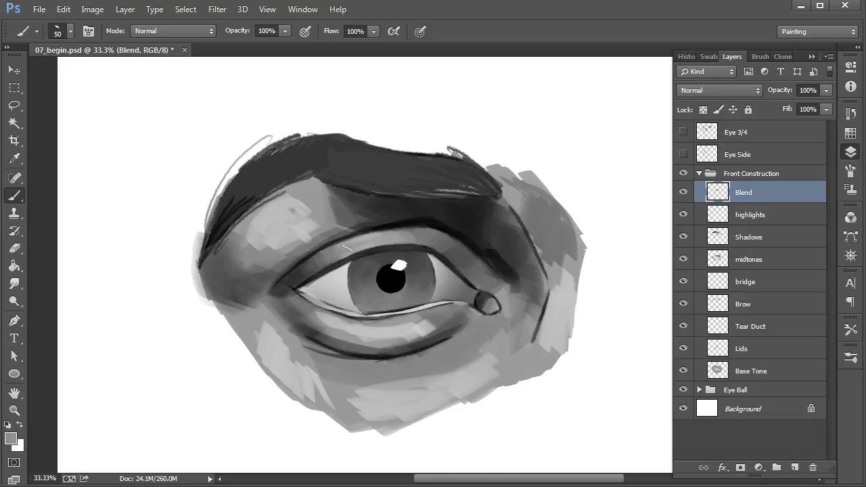
Paint the lid's cast shadow over the sclera and iris top, refining the edge near the tear duct
left_click_drag(345, 243, 433, 223)
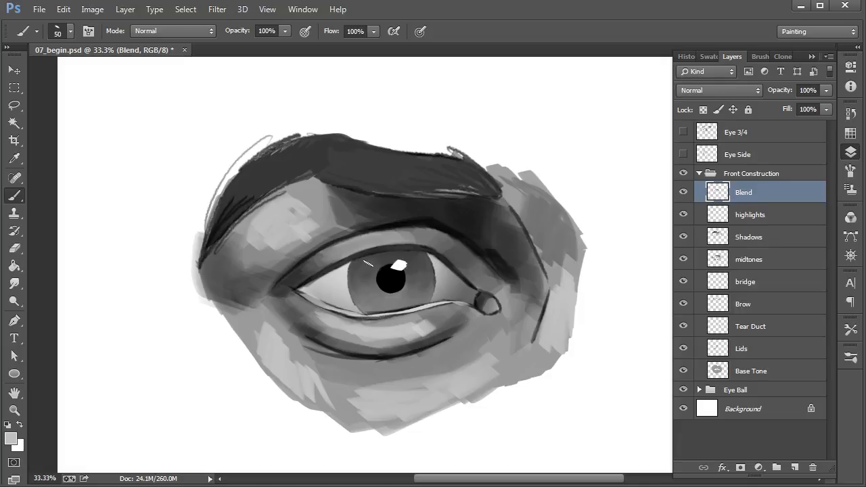
left_click_drag(372, 264, 433, 230)
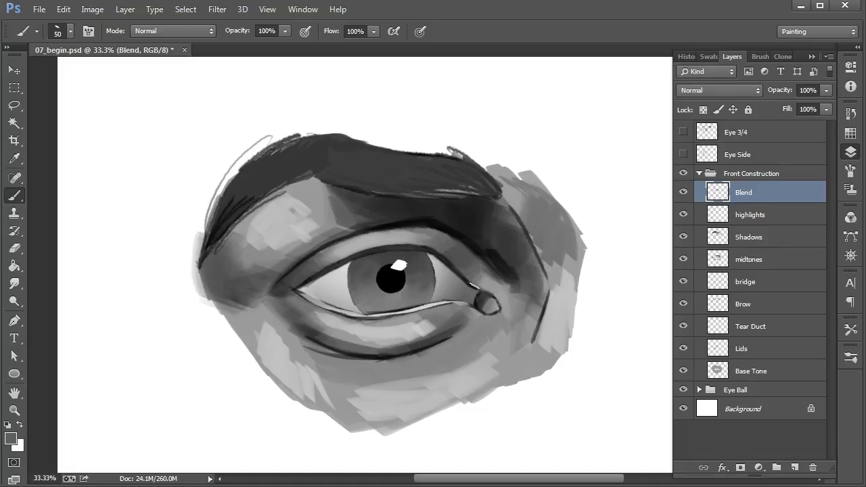
left_click_drag(473, 284, 487, 291)
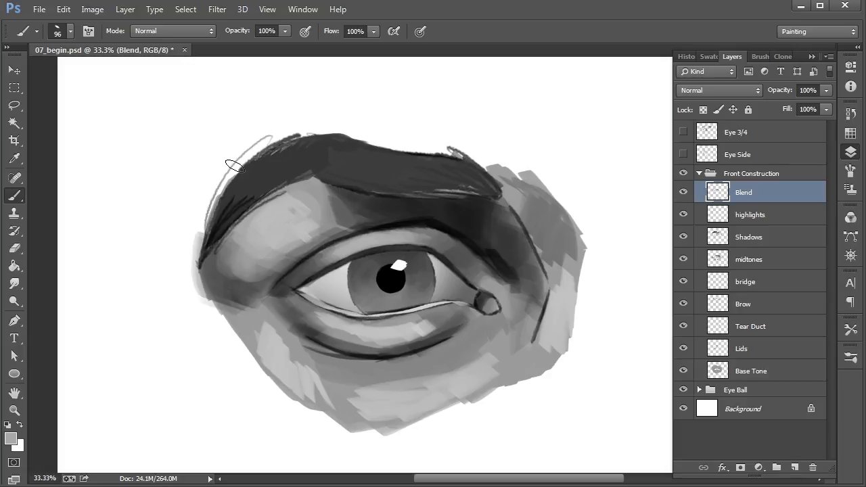
mouse_move(310, 208)
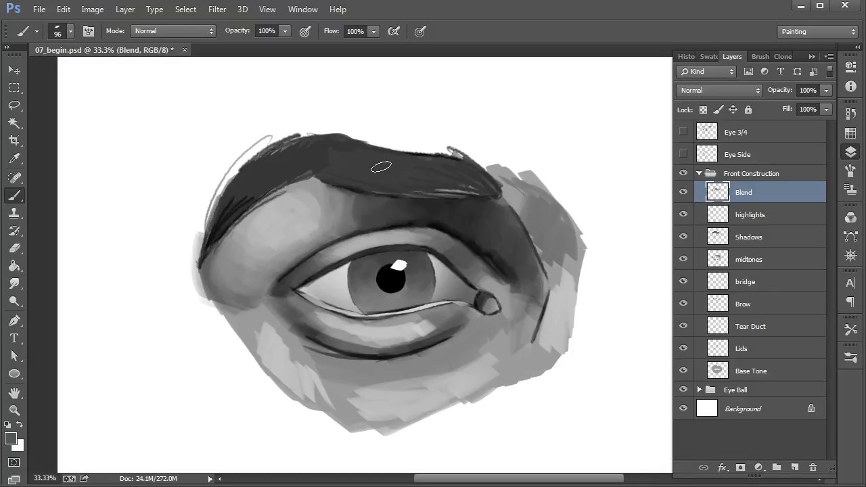
mouse_move(359, 198)
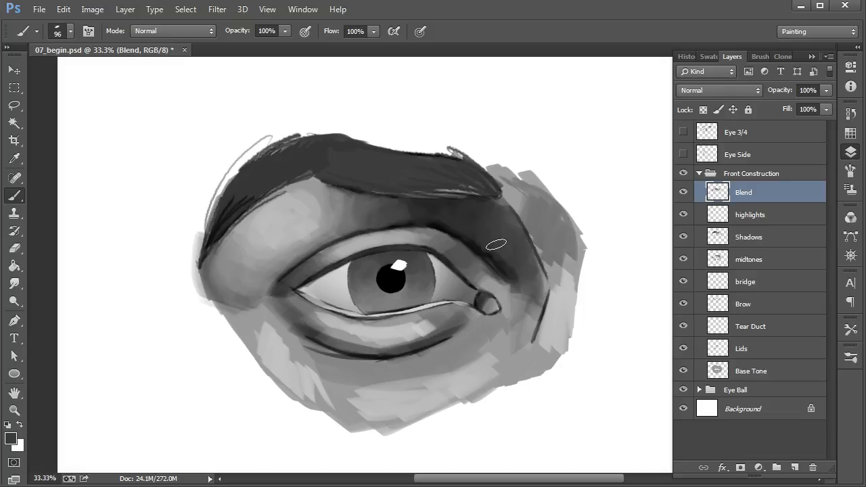
mouse_move(365, 225)
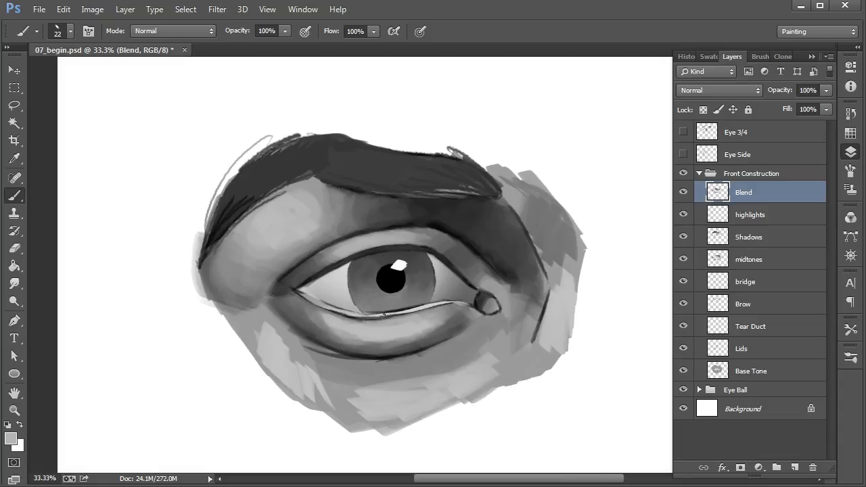
Paint a light wet rim along the lower lid edge with a size-22 brush
left_click_drag(359, 311, 412, 314)
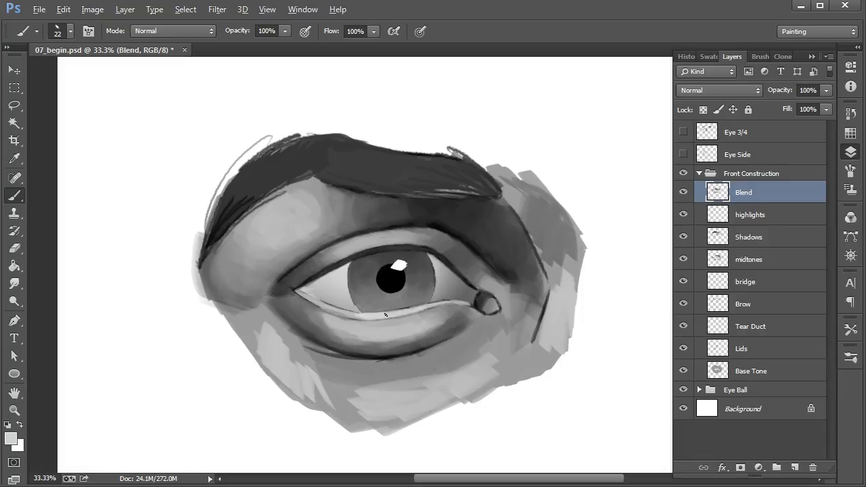
left_click_drag(386, 314, 359, 321)
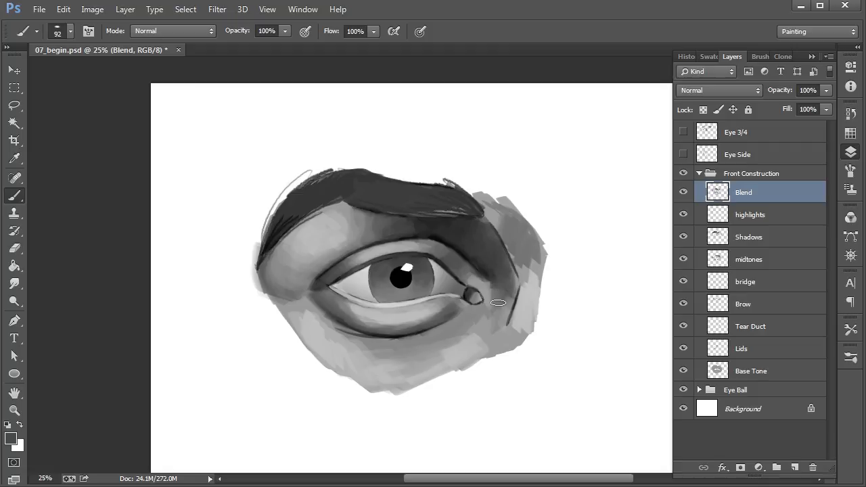
mouse_move(509, 288)
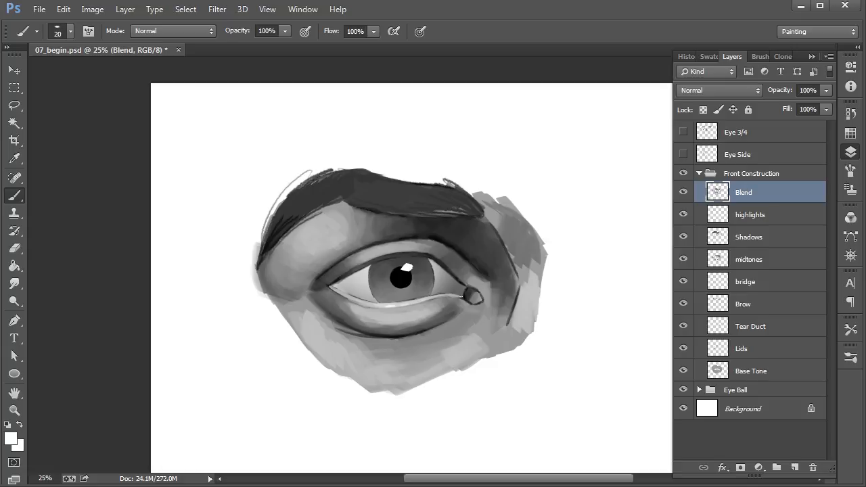
Dab and stroke a white highlight onto the tear duct with a size-20 brush
left_click(464, 300)
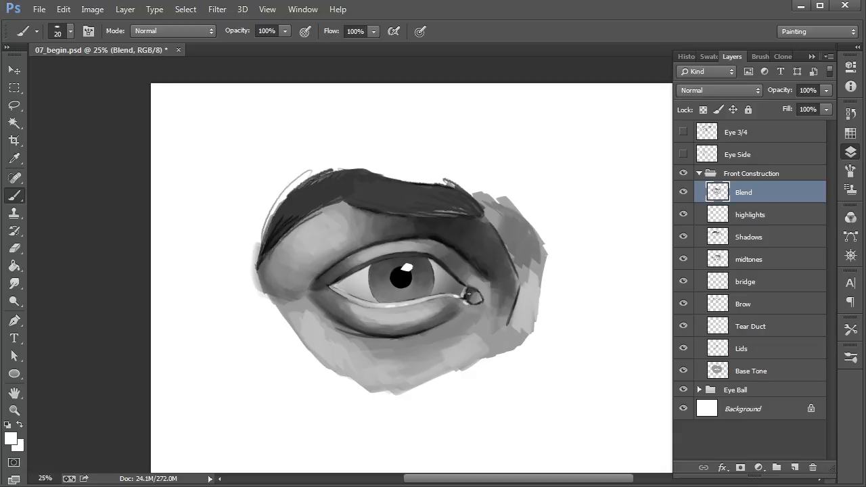
left_click_drag(467, 293, 366, 304)
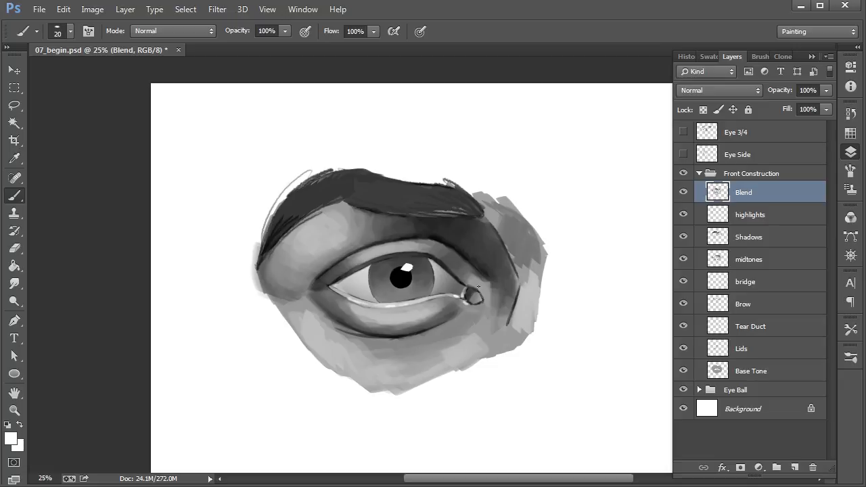
mouse_move(474, 285)
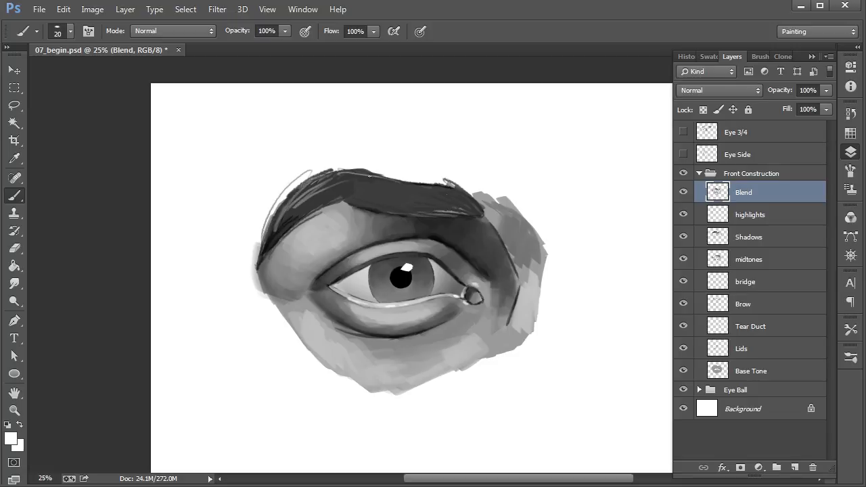
Paint three light and three dark hair strokes across the eyebrow, including its outer end
left_click_drag(358, 190, 446, 193)
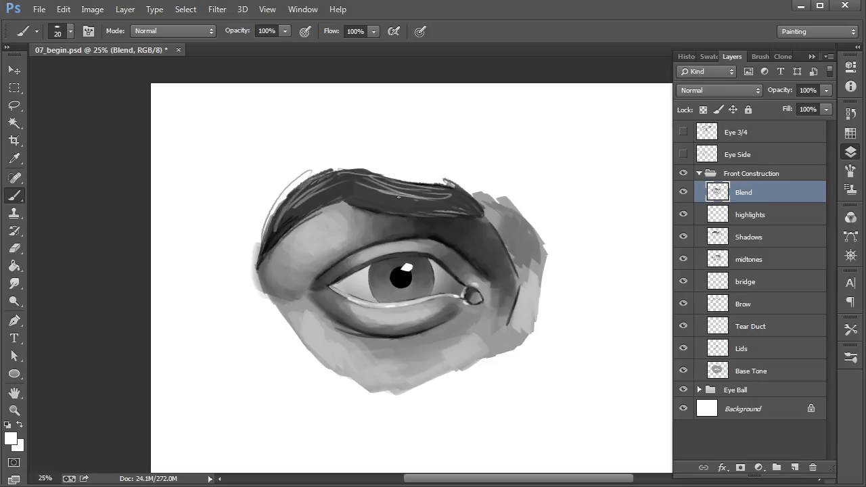
left_click_drag(378, 190, 473, 200)
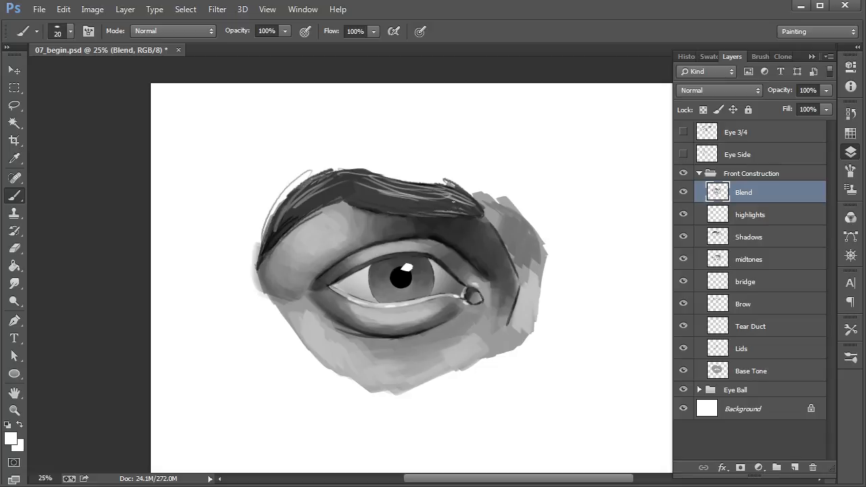
left_click_drag(385, 189, 453, 203)
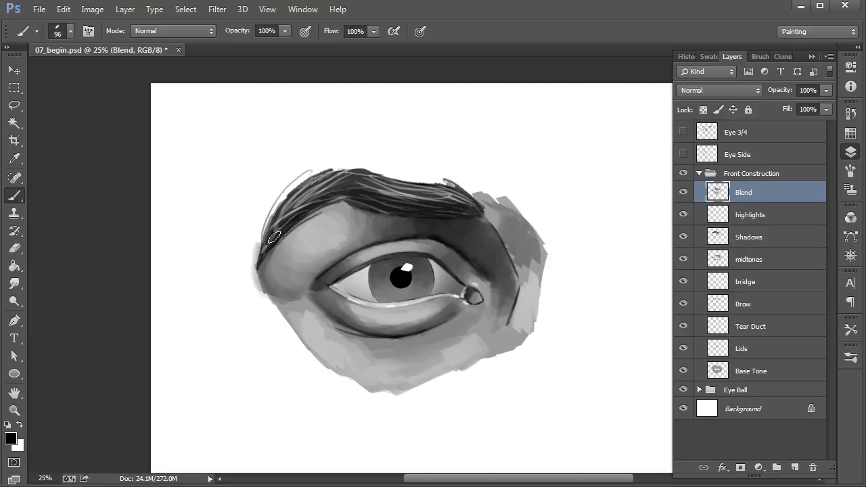
left_click_drag(274, 237, 361, 205)
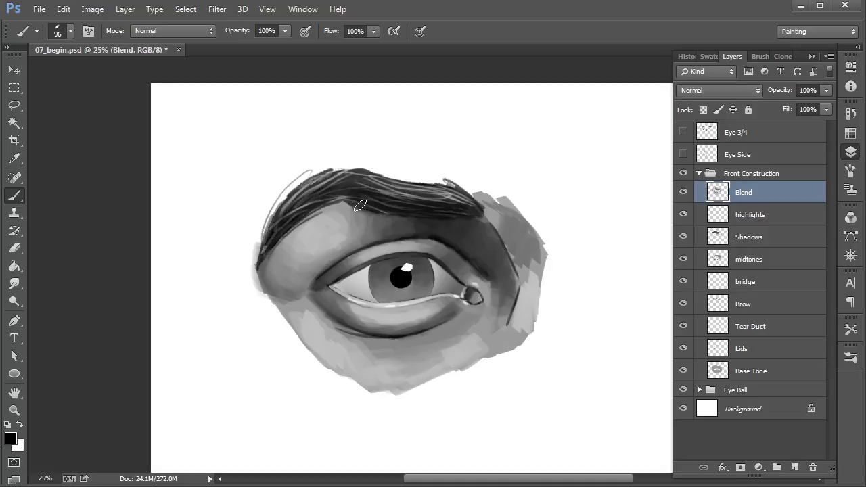
left_click_drag(361, 205, 436, 210)
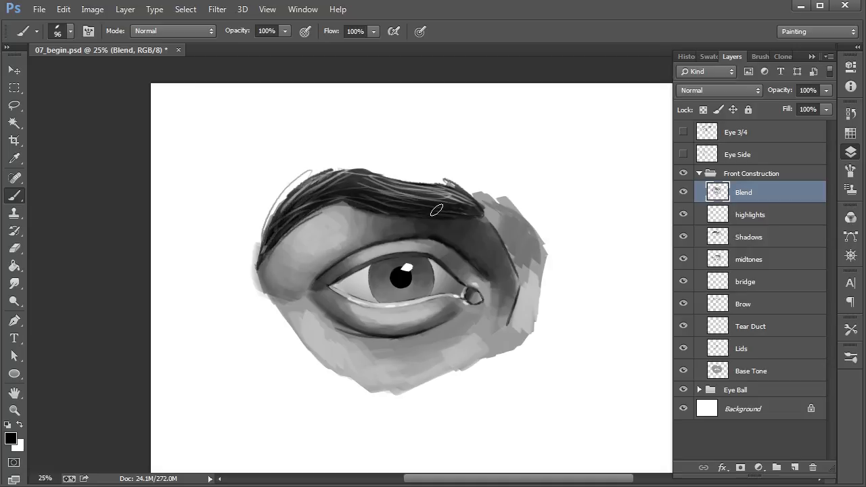
left_click_drag(436, 210, 466, 206)
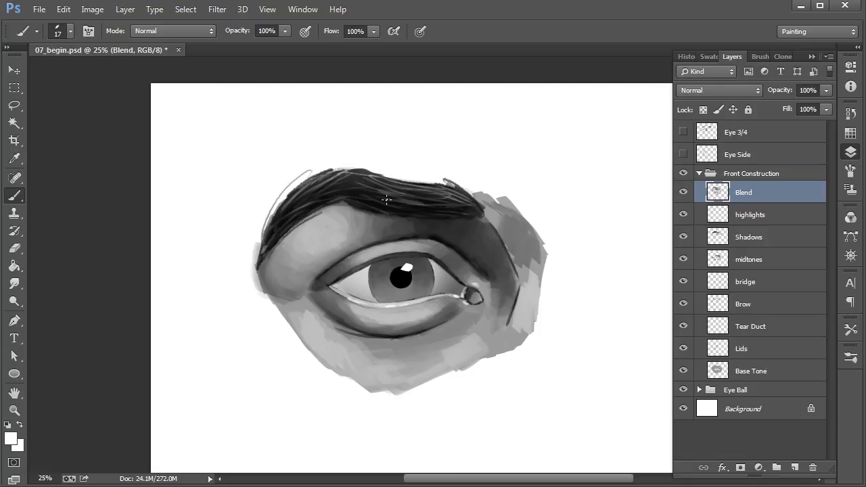
Streak two more fine light hair strokes across the eyebrow's body
left_click_drag(304, 176, 440, 199)
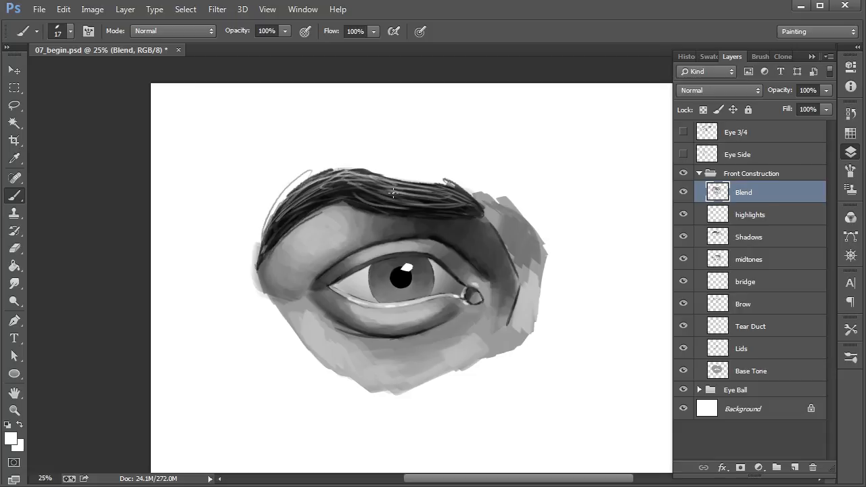
left_click_drag(379, 186, 419, 210)
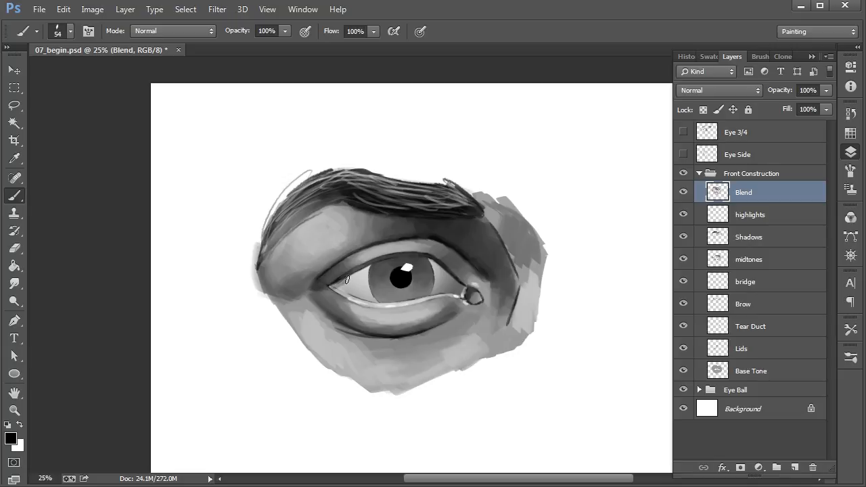
Isolate the Eye Ball group so only the shaded eyeball shows on transparency
left_click_drag(345, 281, 446, 272)
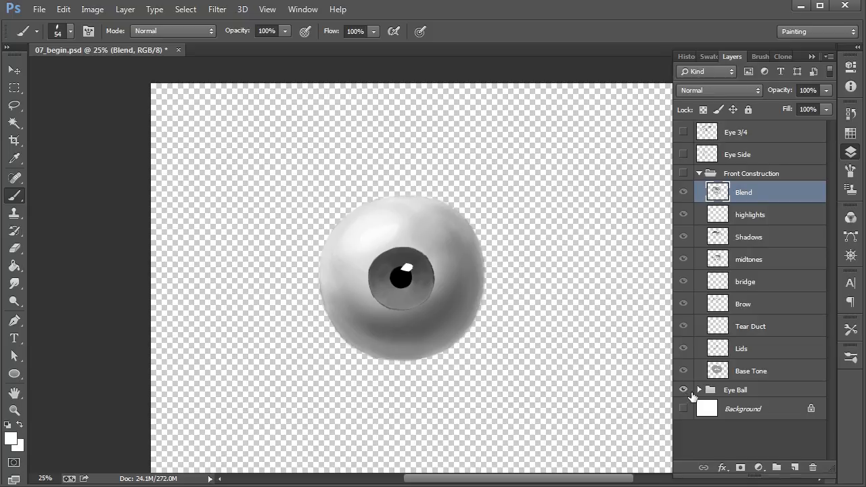
Alt-click the Eye Ball group's eye again to show the full eye on white
left_click(683, 390)
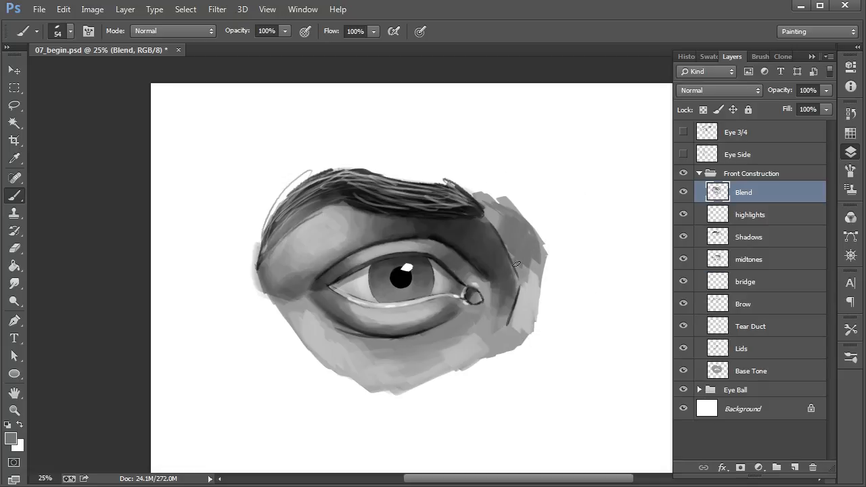
mouse_move(484, 218)
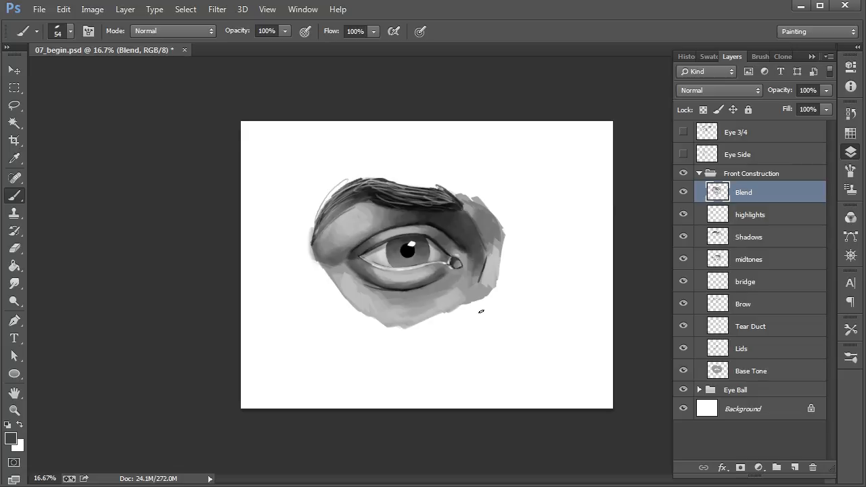
mouse_move(727, 232)
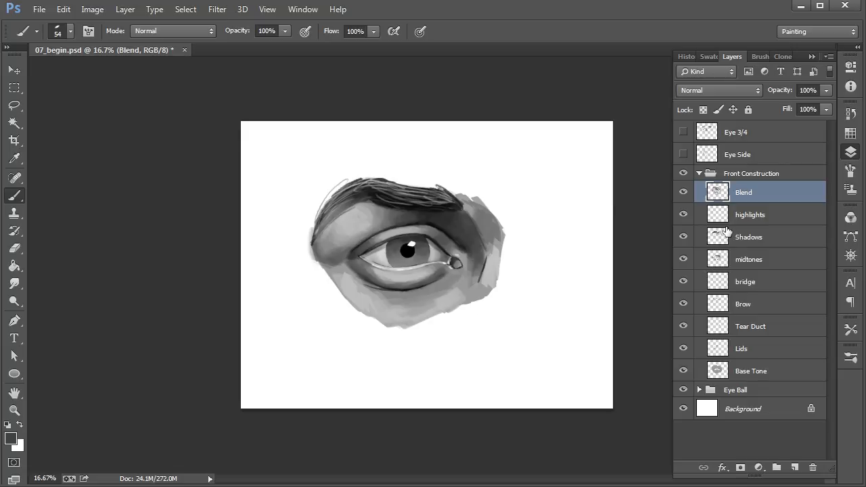
mouse_move(719, 195)
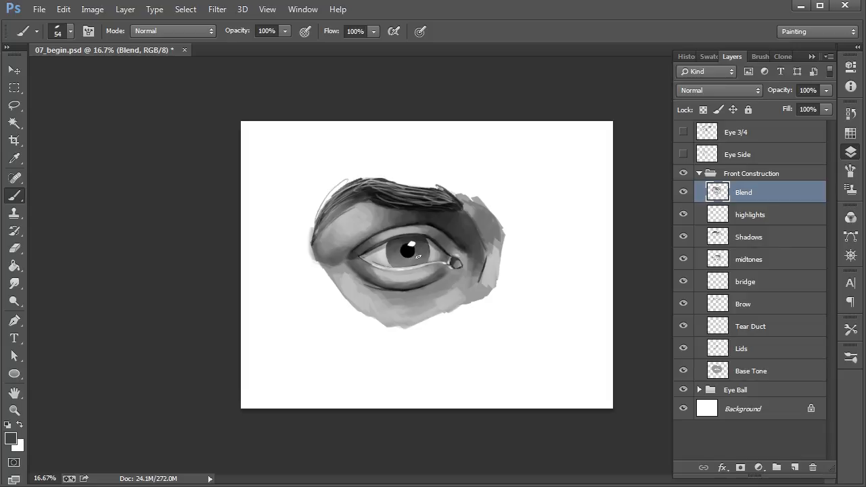
mouse_move(427, 207)
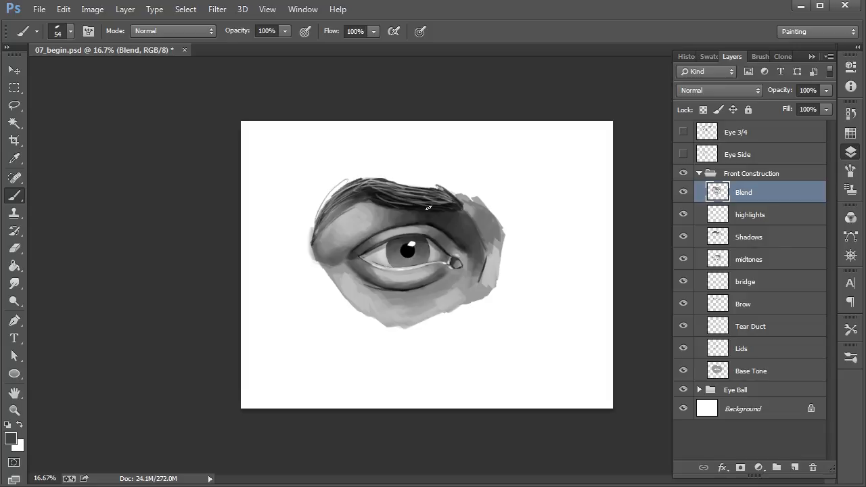